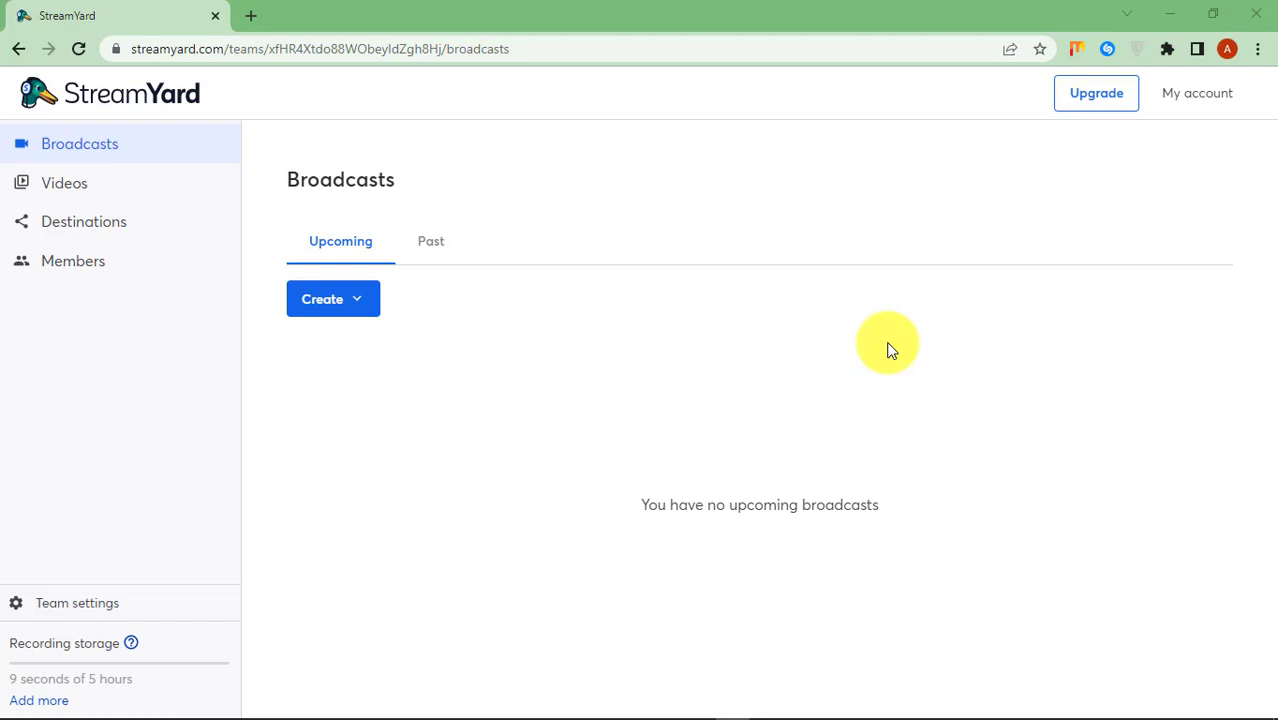
pyautogui.moveTo(795, 302)
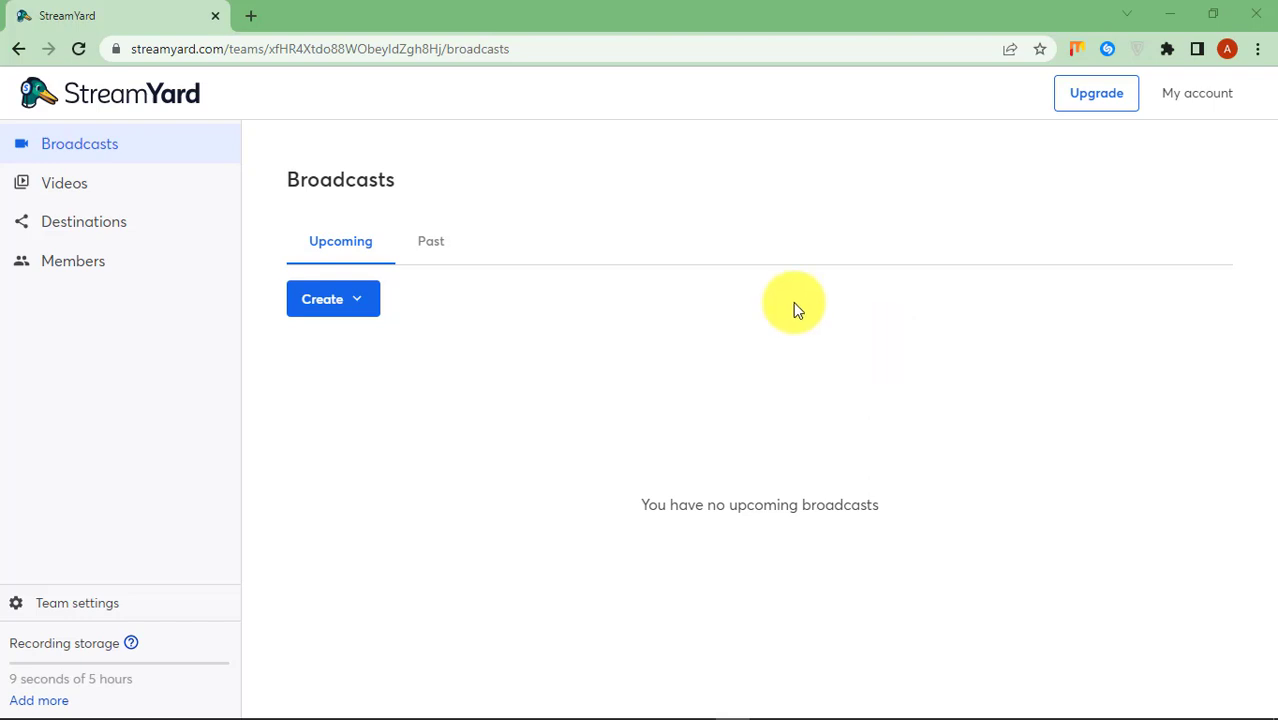
pyautogui.moveTo(457, 234)
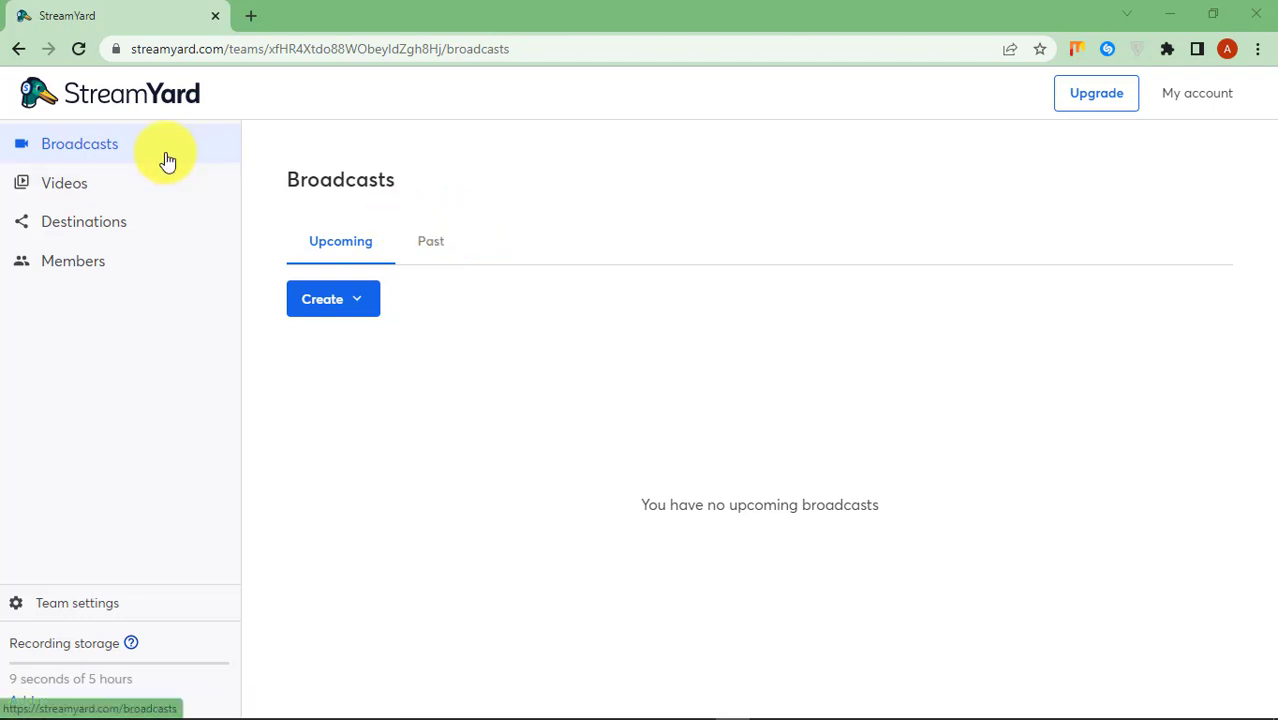
pyautogui.moveTo(55, 148)
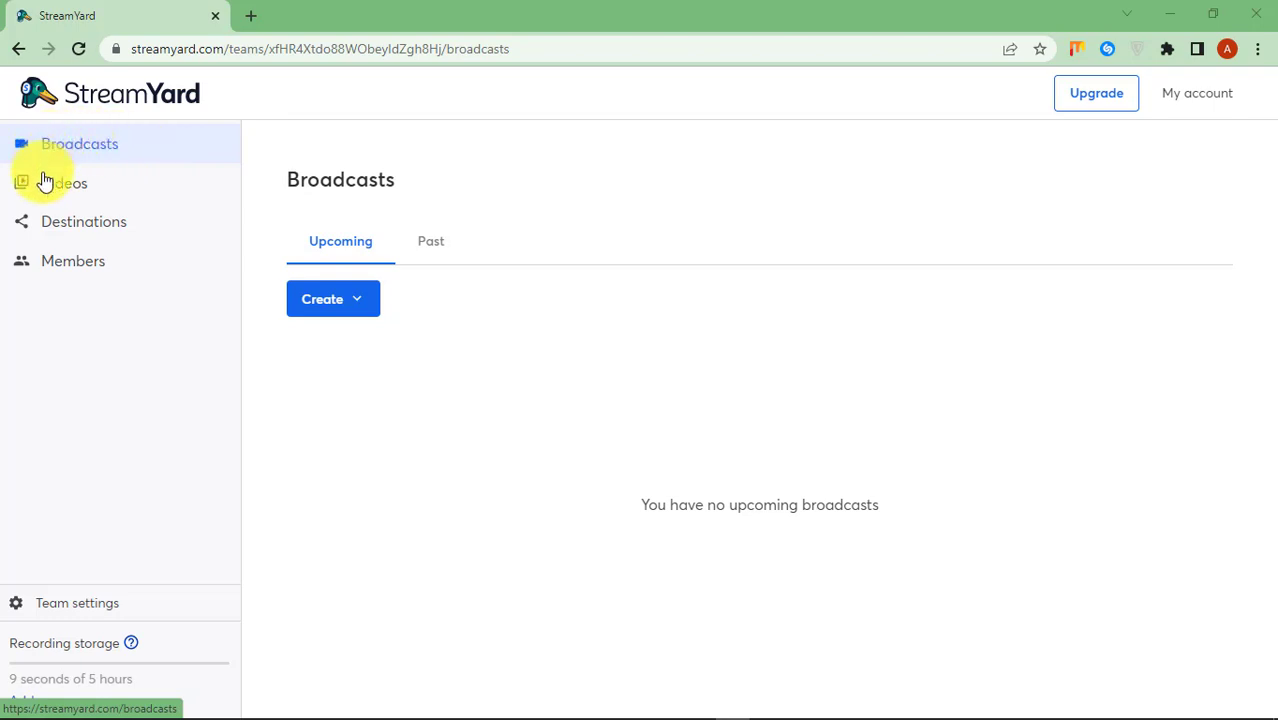
pyautogui.moveTo(120, 221)
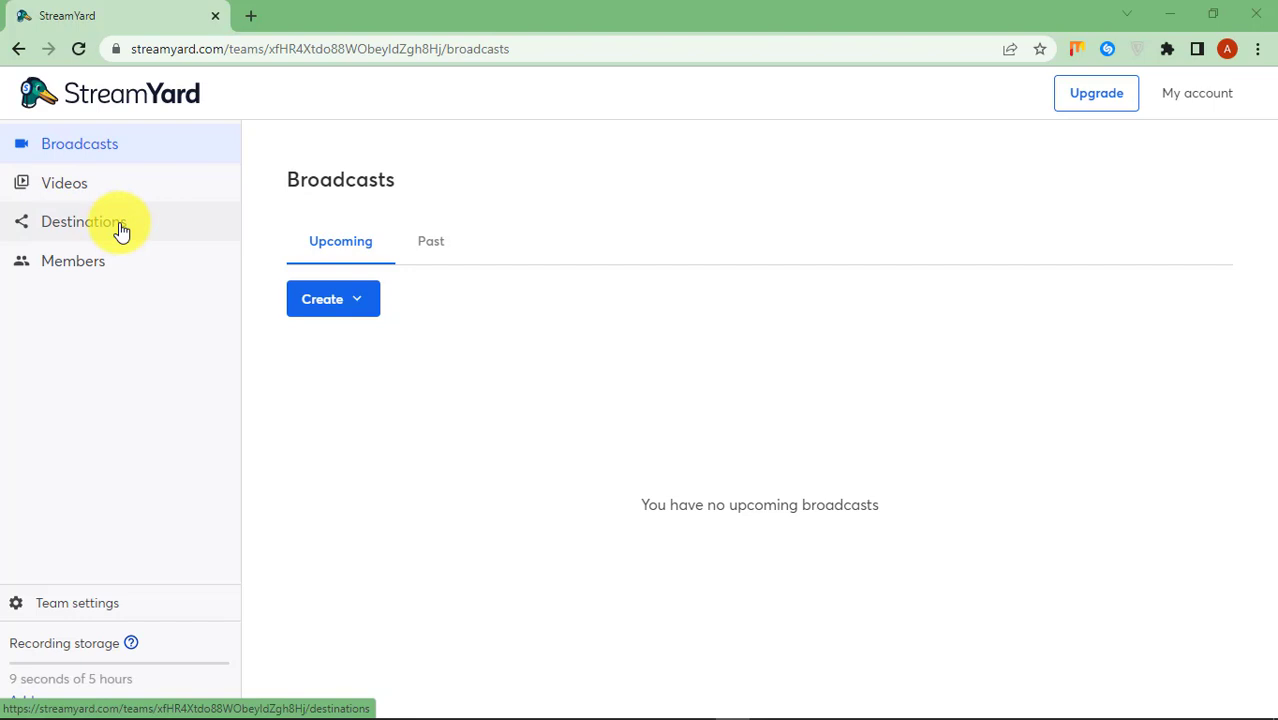
# - Add a Facebook Page destination and grant the Facebook connection permissions
pyautogui.click(82, 221)
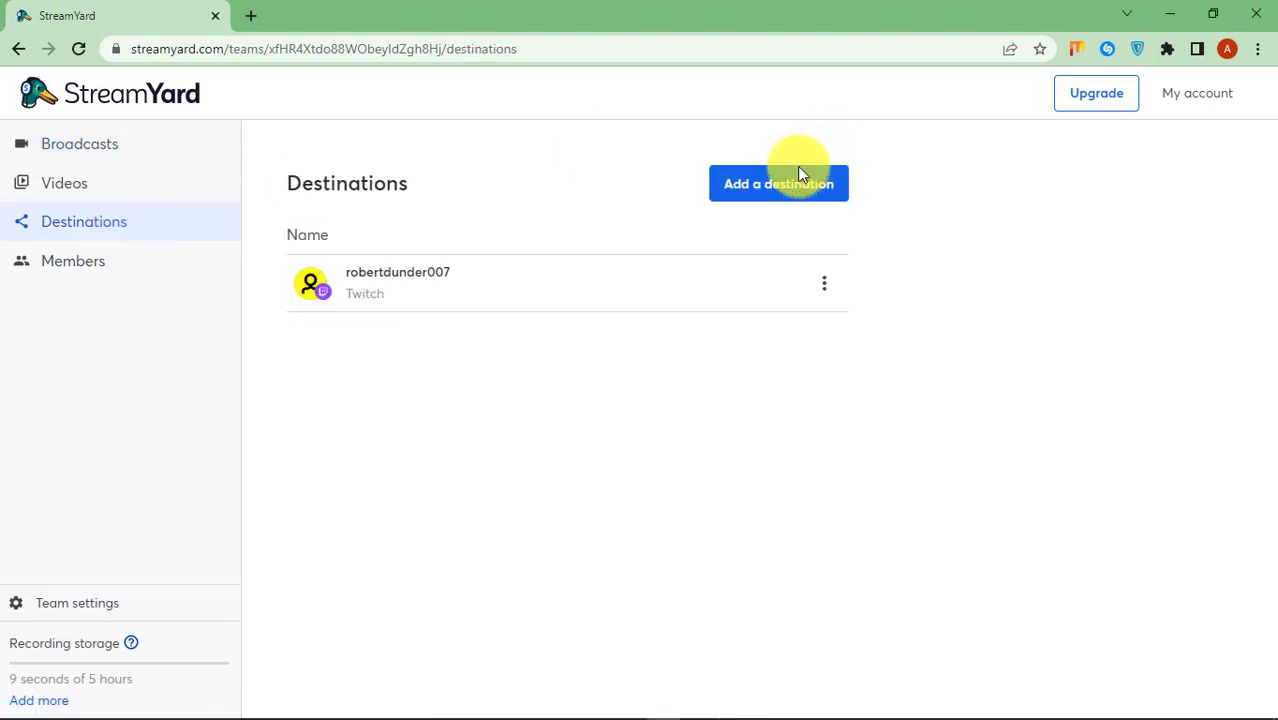
pyautogui.click(778, 183)
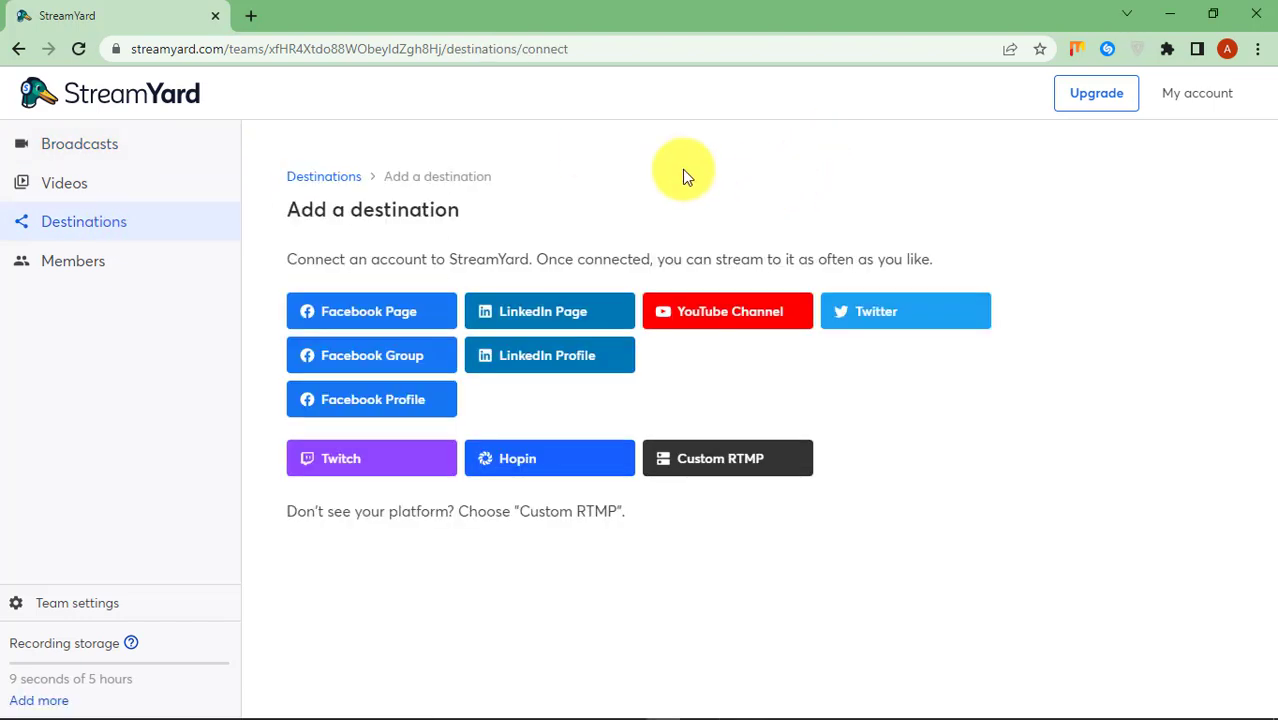
pyautogui.moveTo(371, 311)
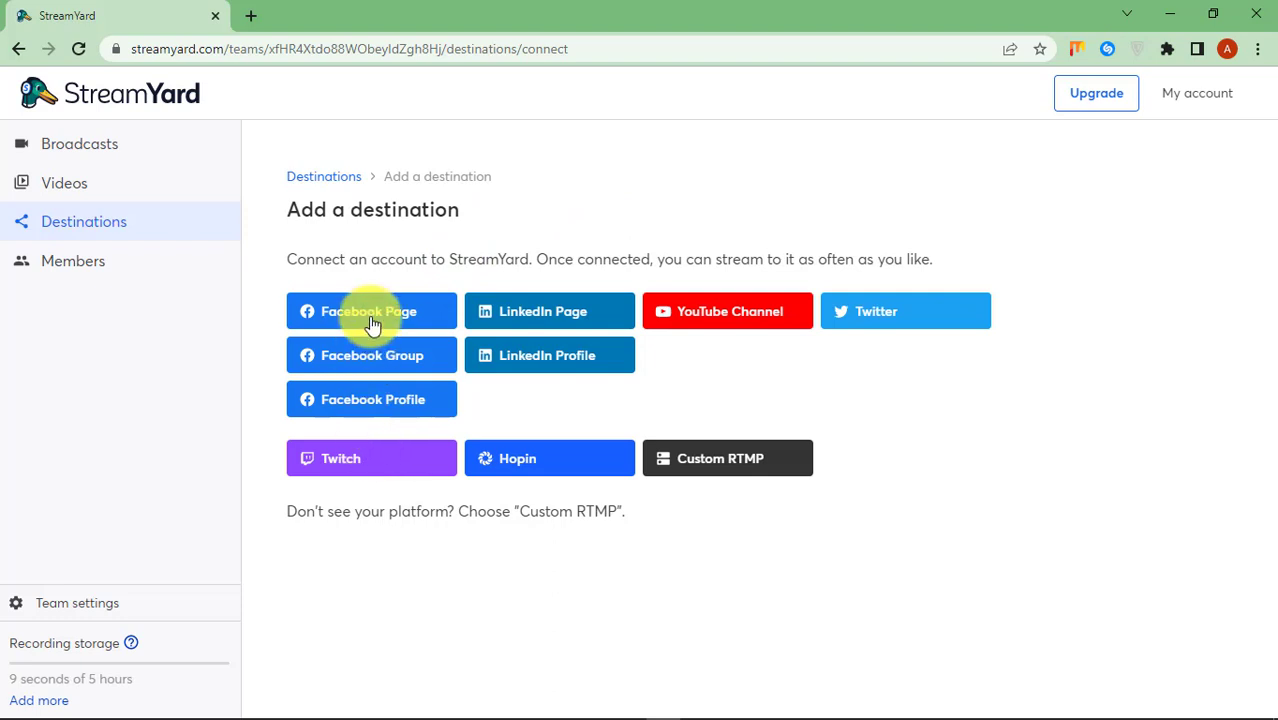
pyautogui.click(371, 311)
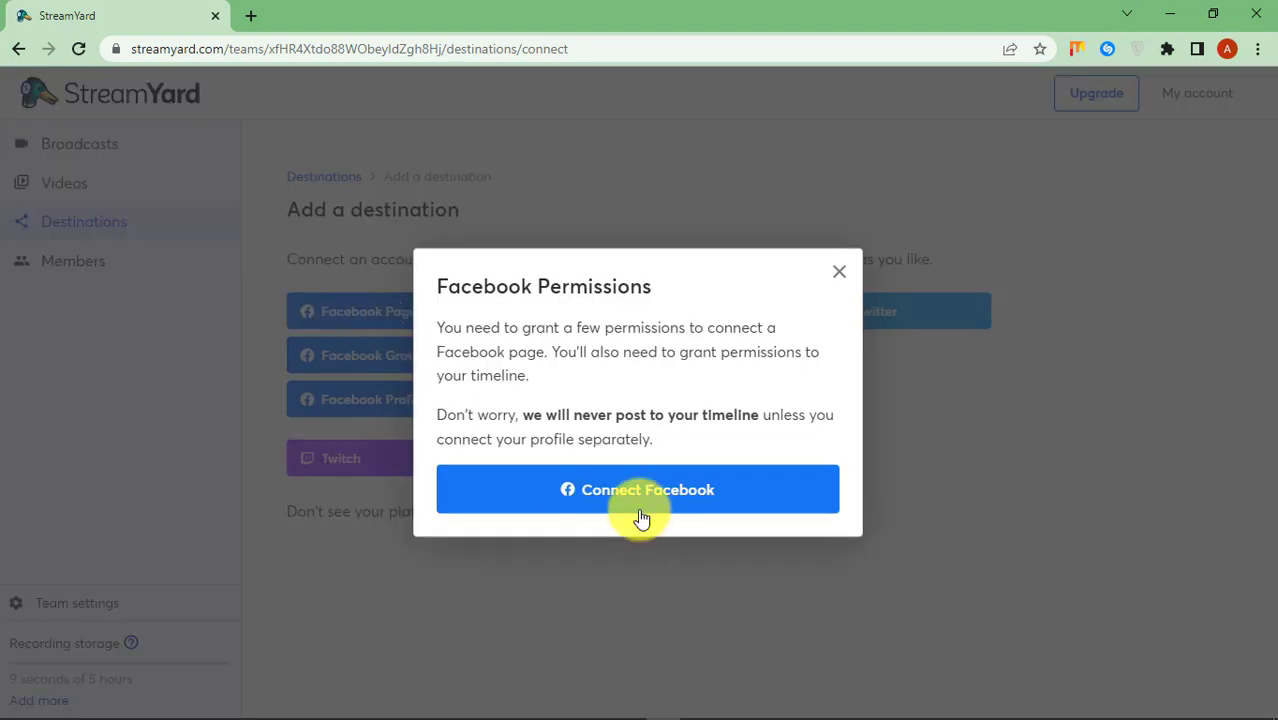
pyautogui.click(637, 489)
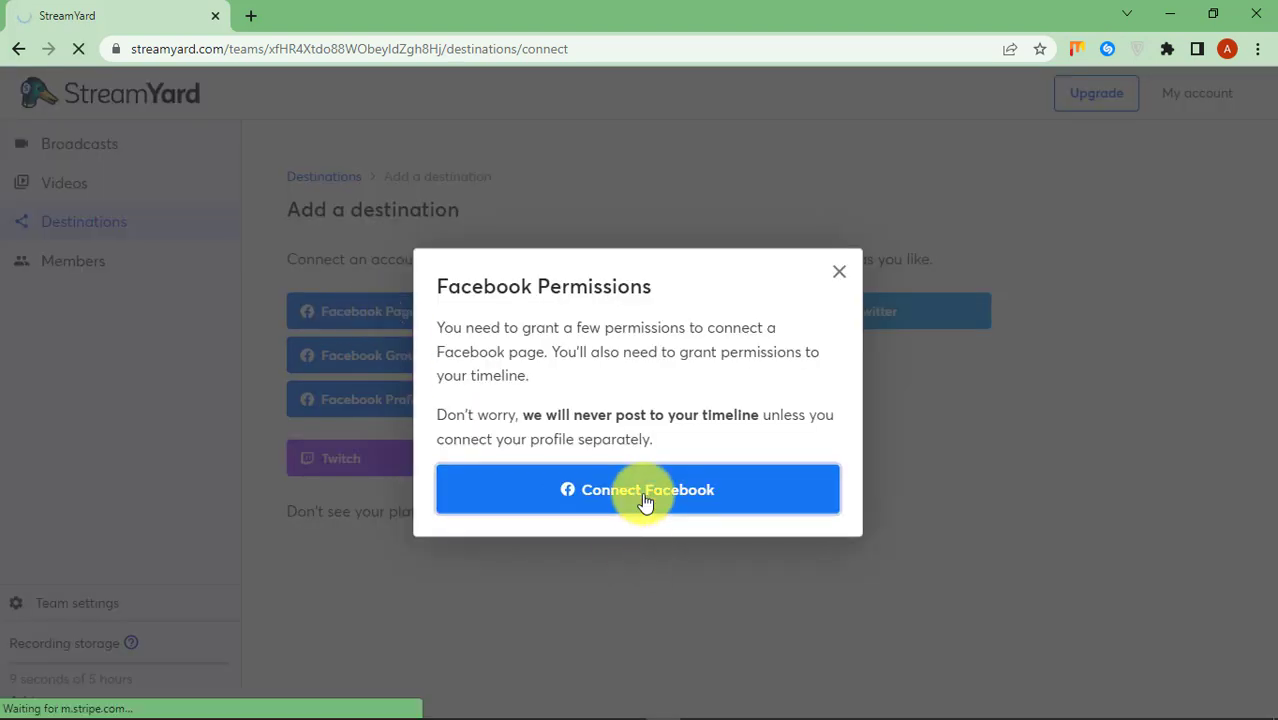
# - Continue the Facebook connection and confirm switching to the required Facebook account
pyautogui.click(637, 489)
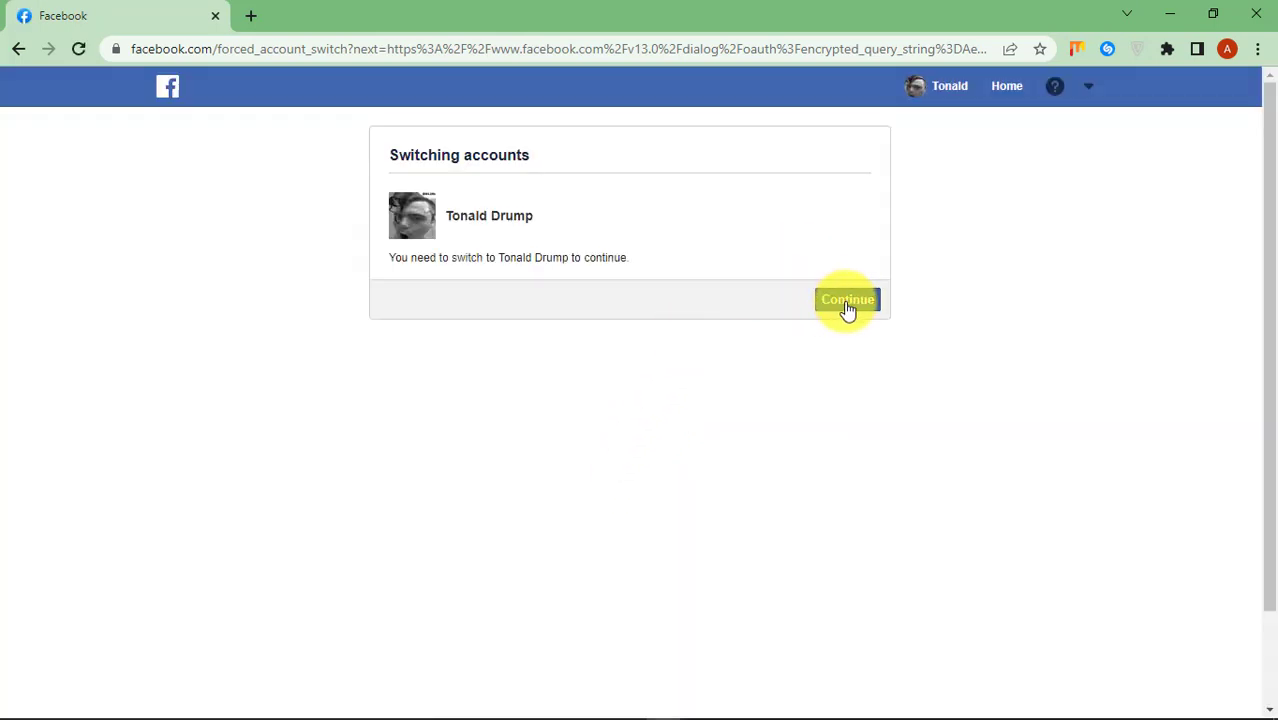
pyautogui.moveTo(622, 245)
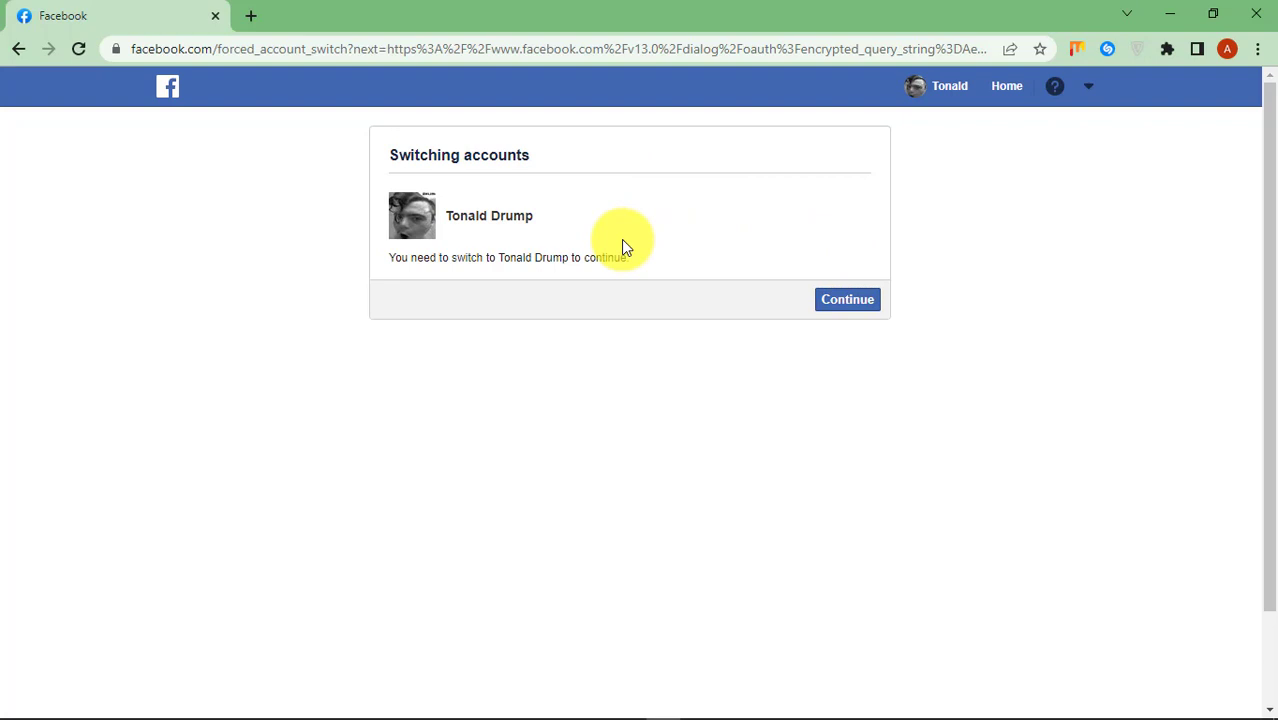
pyautogui.moveTo(730, 275)
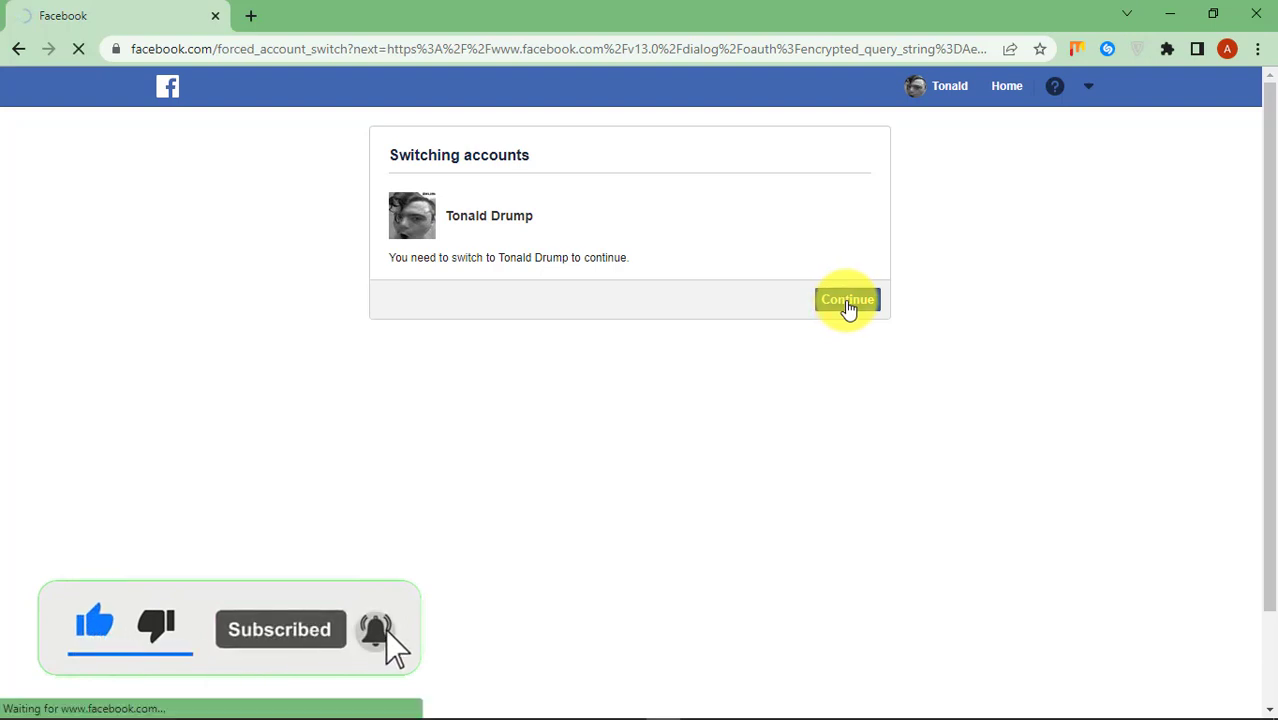
pyautogui.click(847, 299)
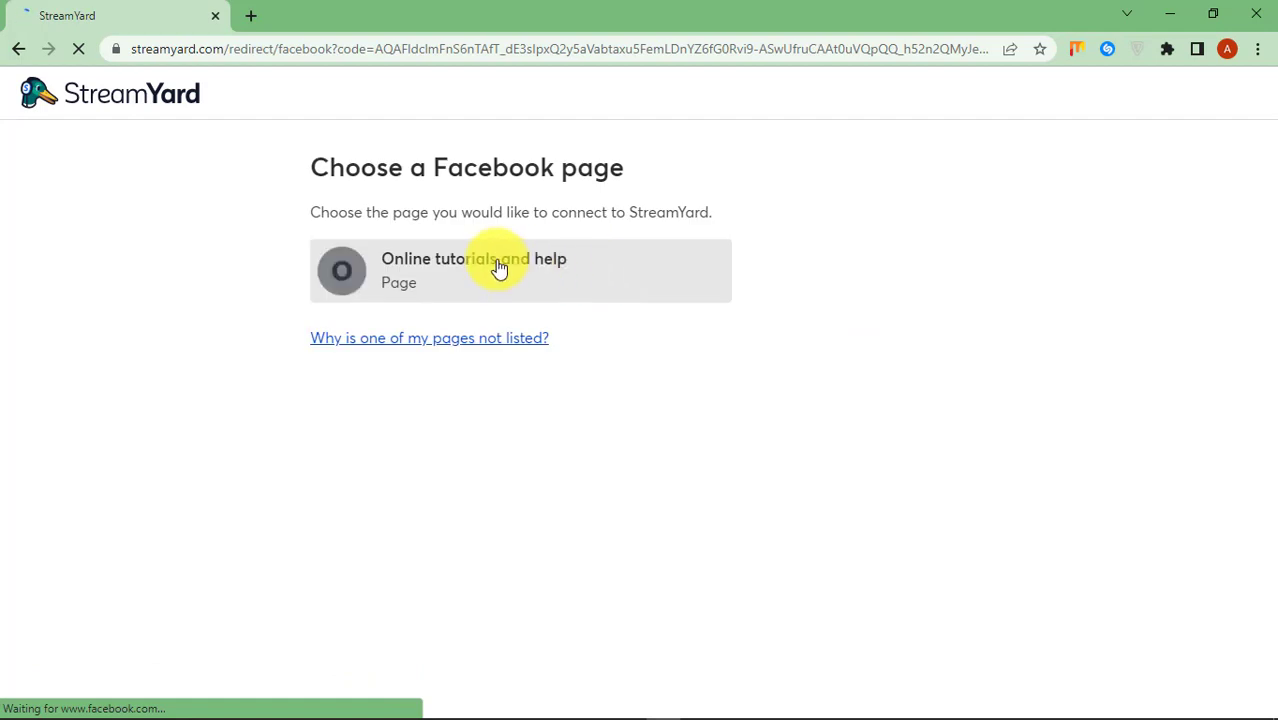
# - Connect the 'Online tutorials and help' page, then reconnect it from its options menu
pyautogui.click(500, 270)
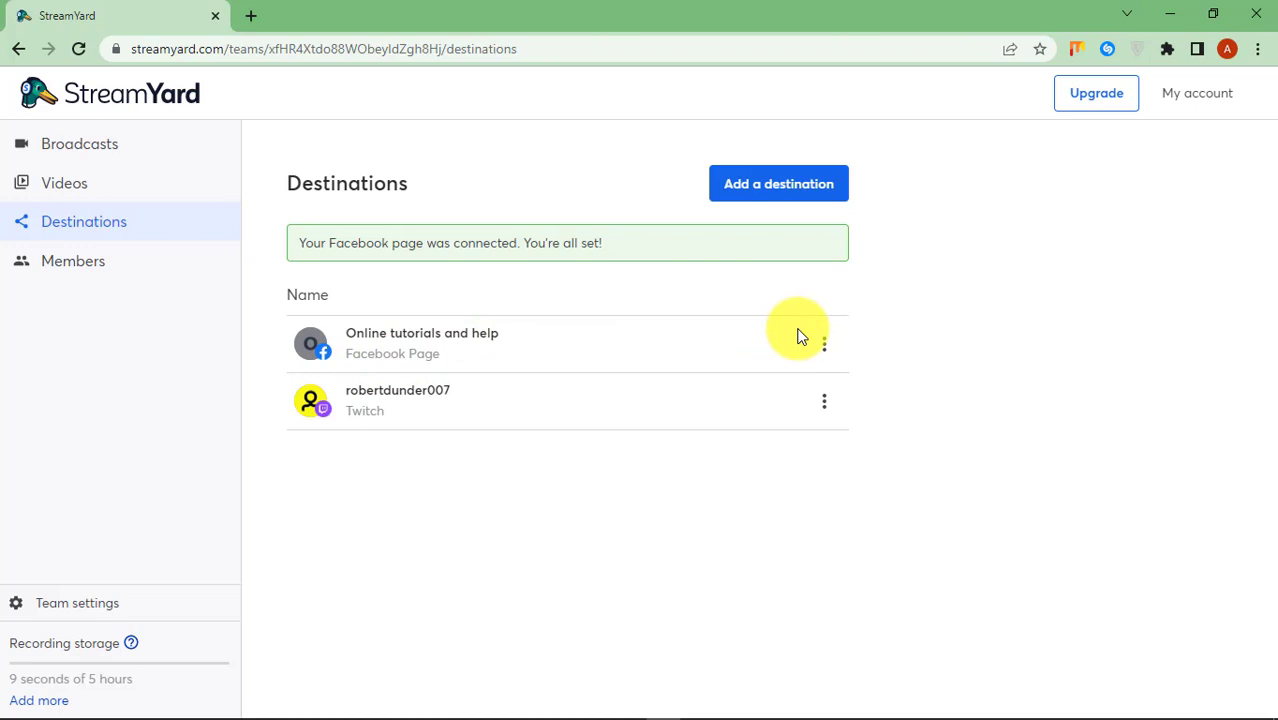
pyautogui.moveTo(814, 352)
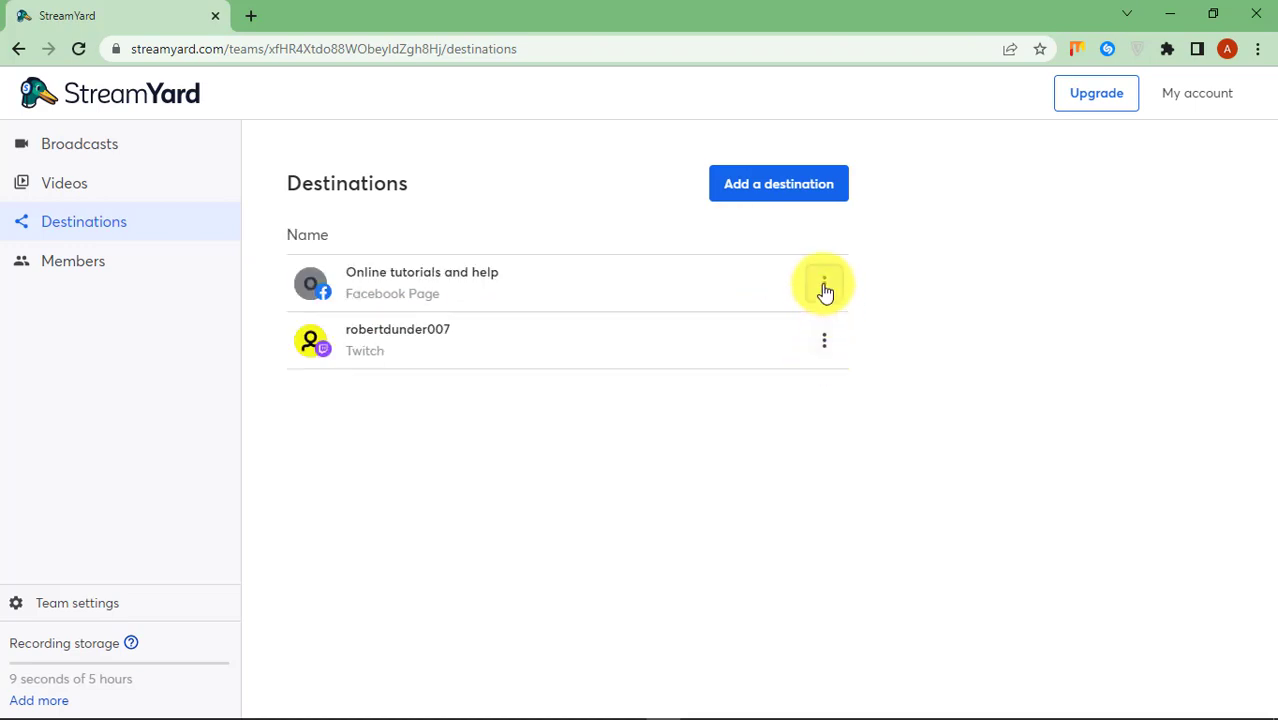
pyautogui.click(824, 283)
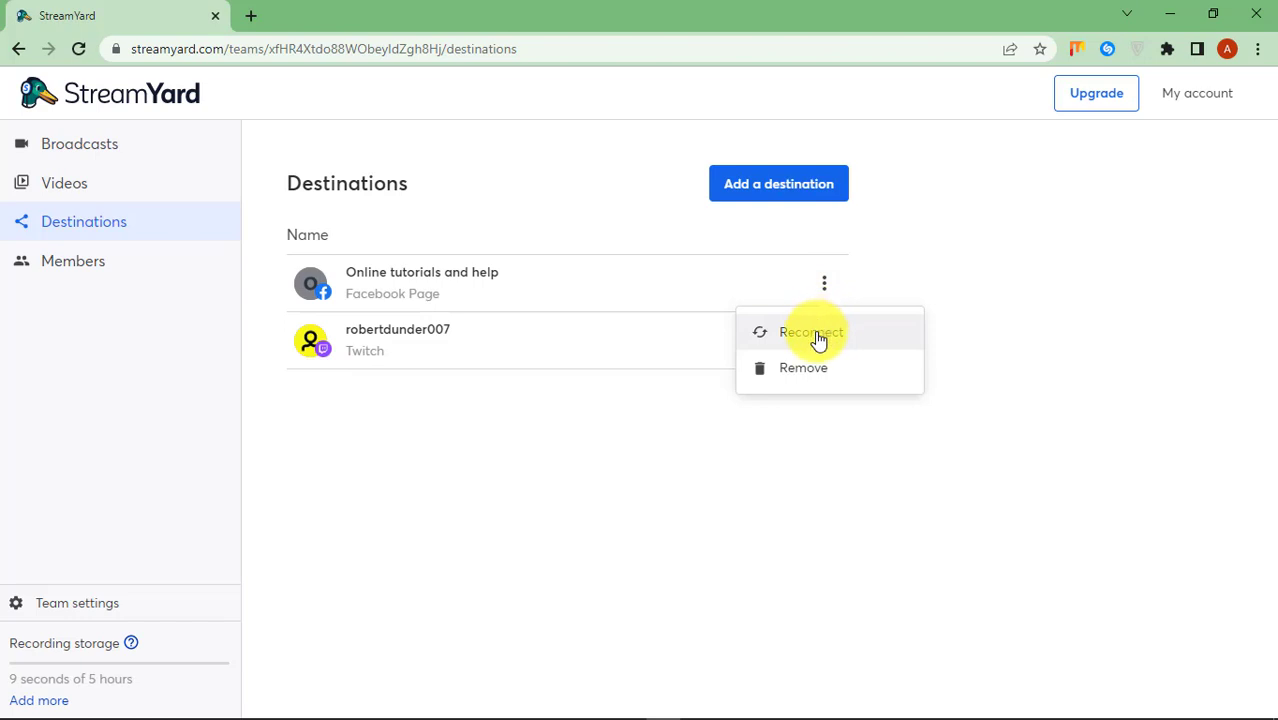
pyautogui.click(810, 331)
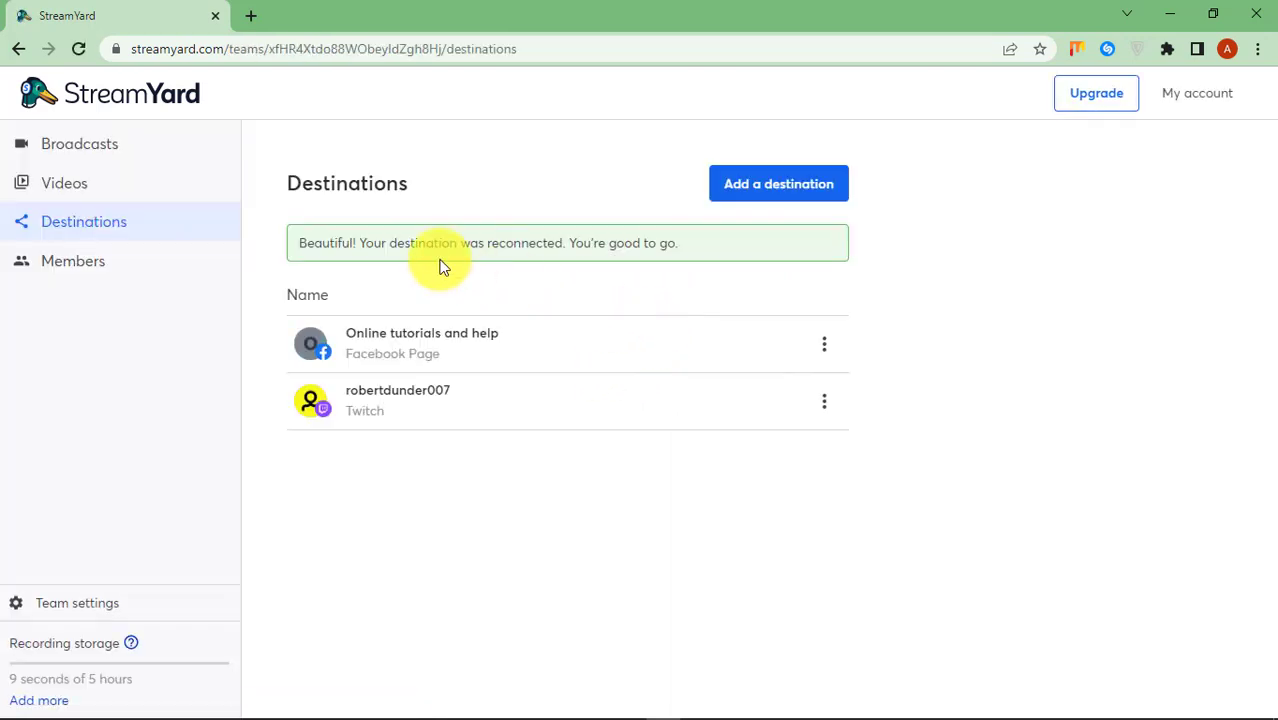
pyautogui.moveTo(170, 218)
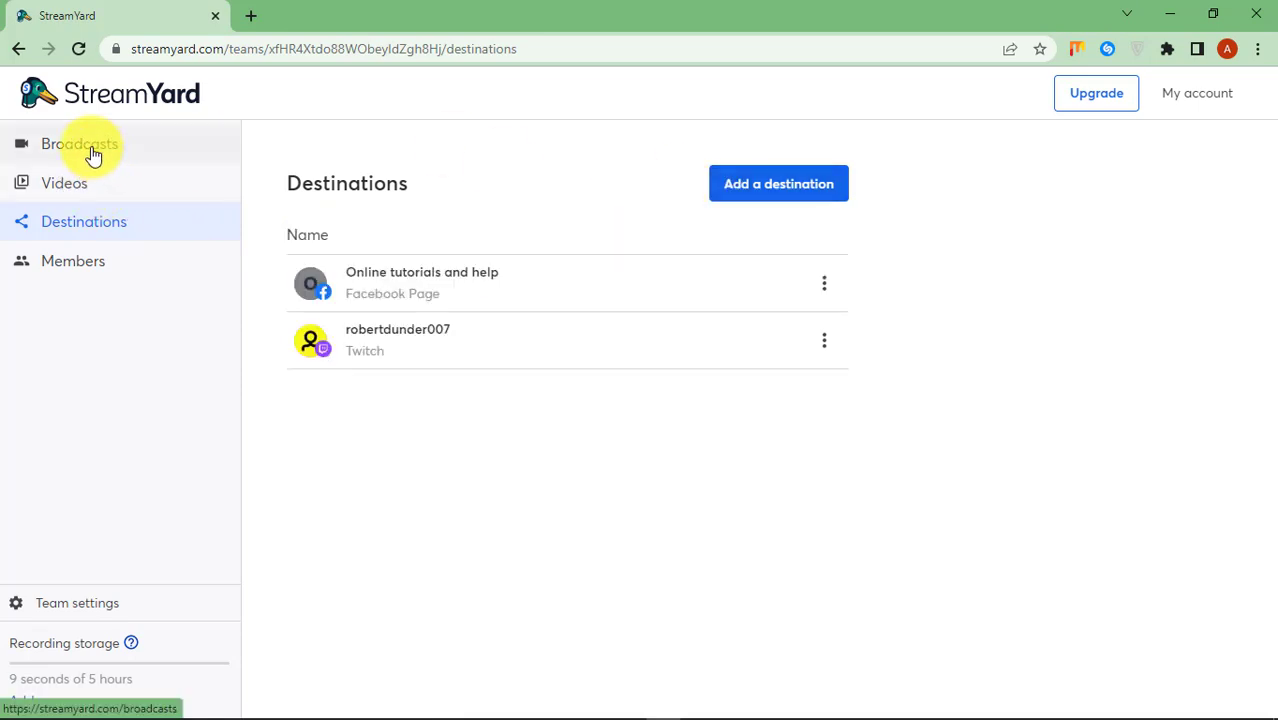
# - Start a new broadcast streaming to the 'Online tutorials and help' Facebook page
pyautogui.click(79, 143)
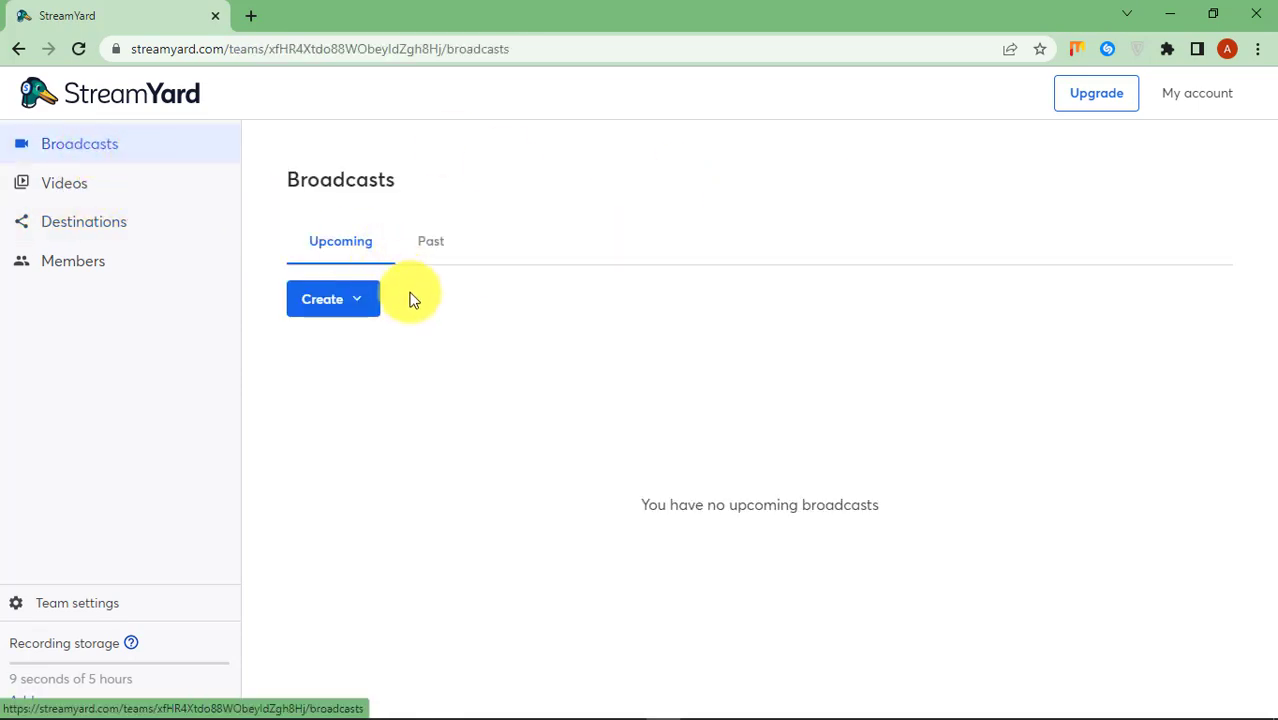
pyautogui.click(332, 299)
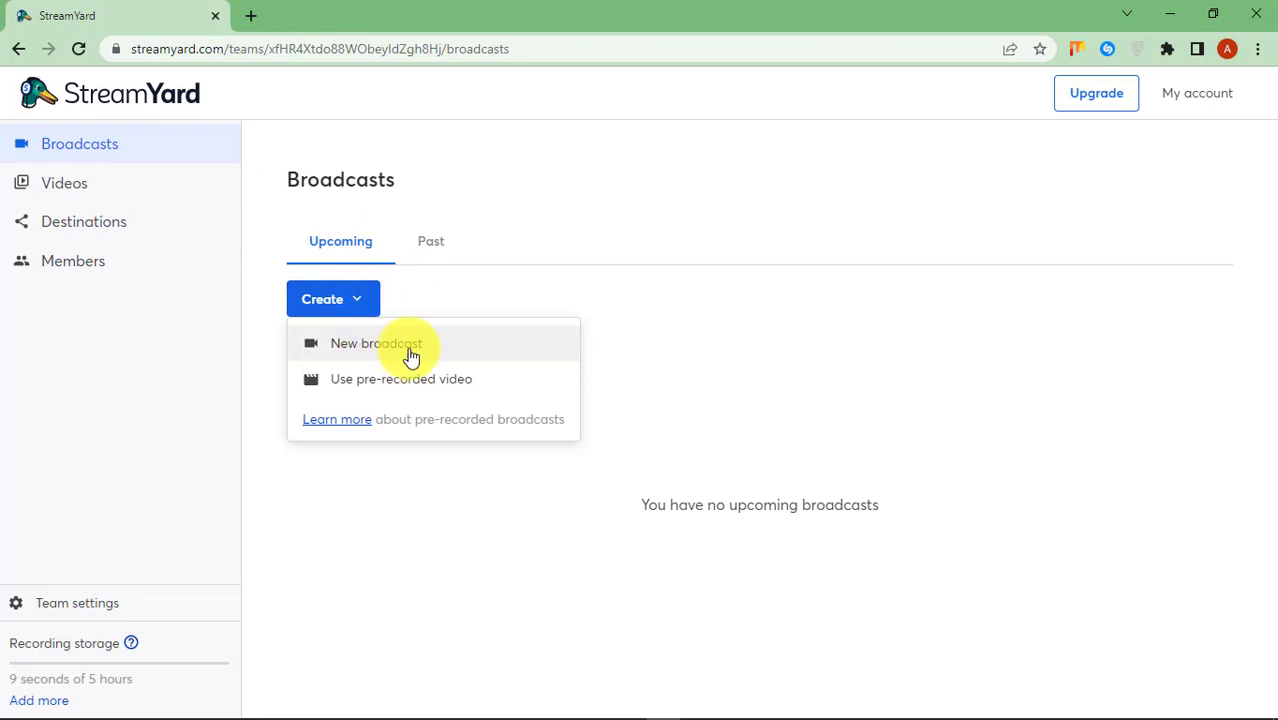
pyautogui.click(376, 343)
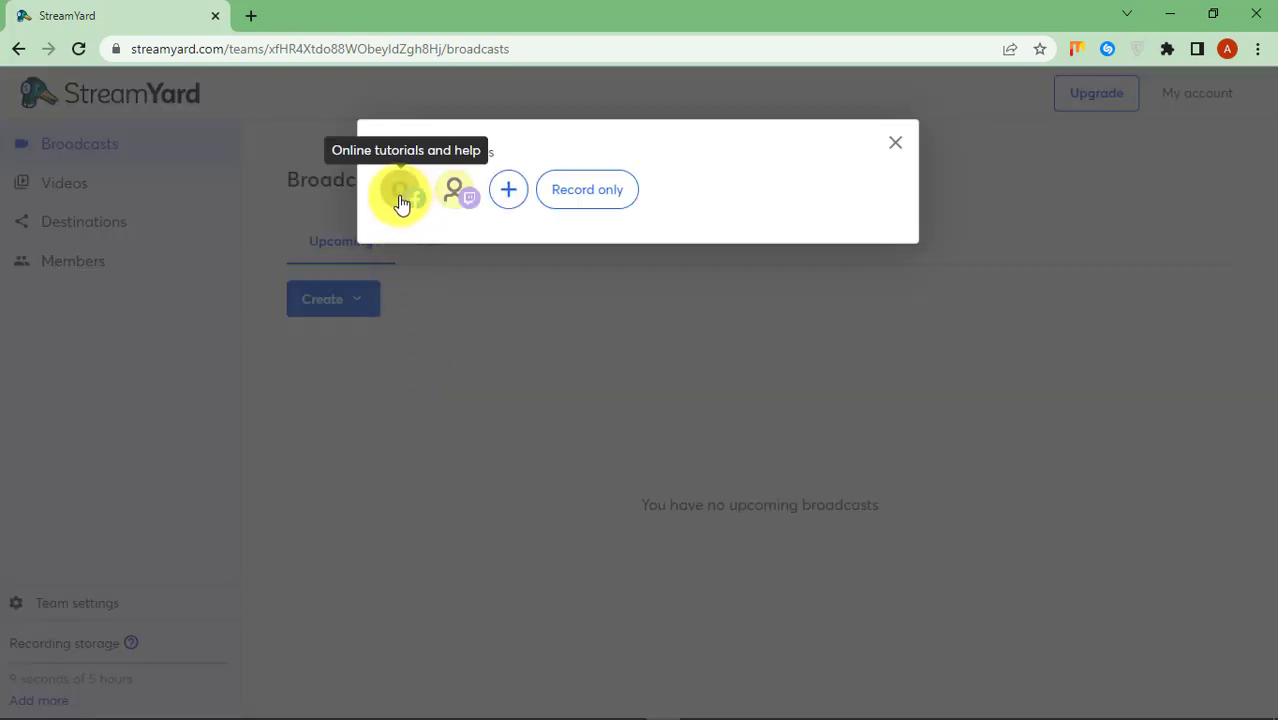
pyautogui.click(399, 189)
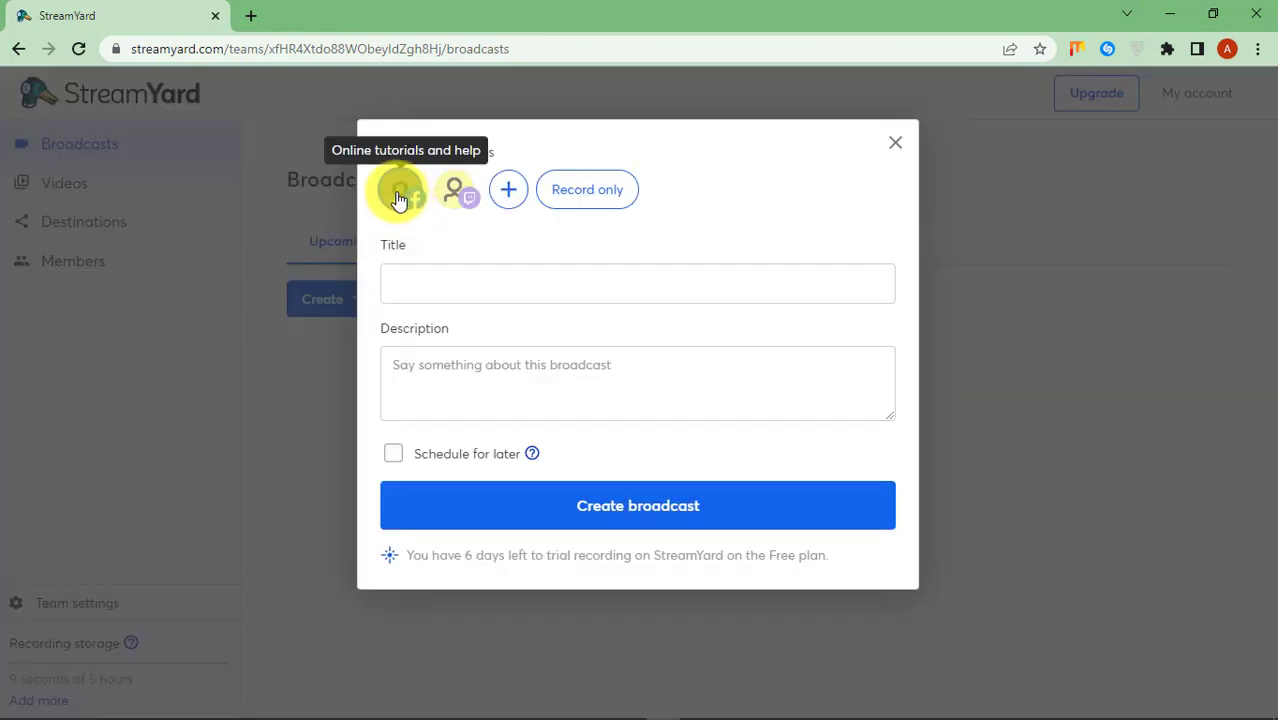
pyautogui.click(399, 189)
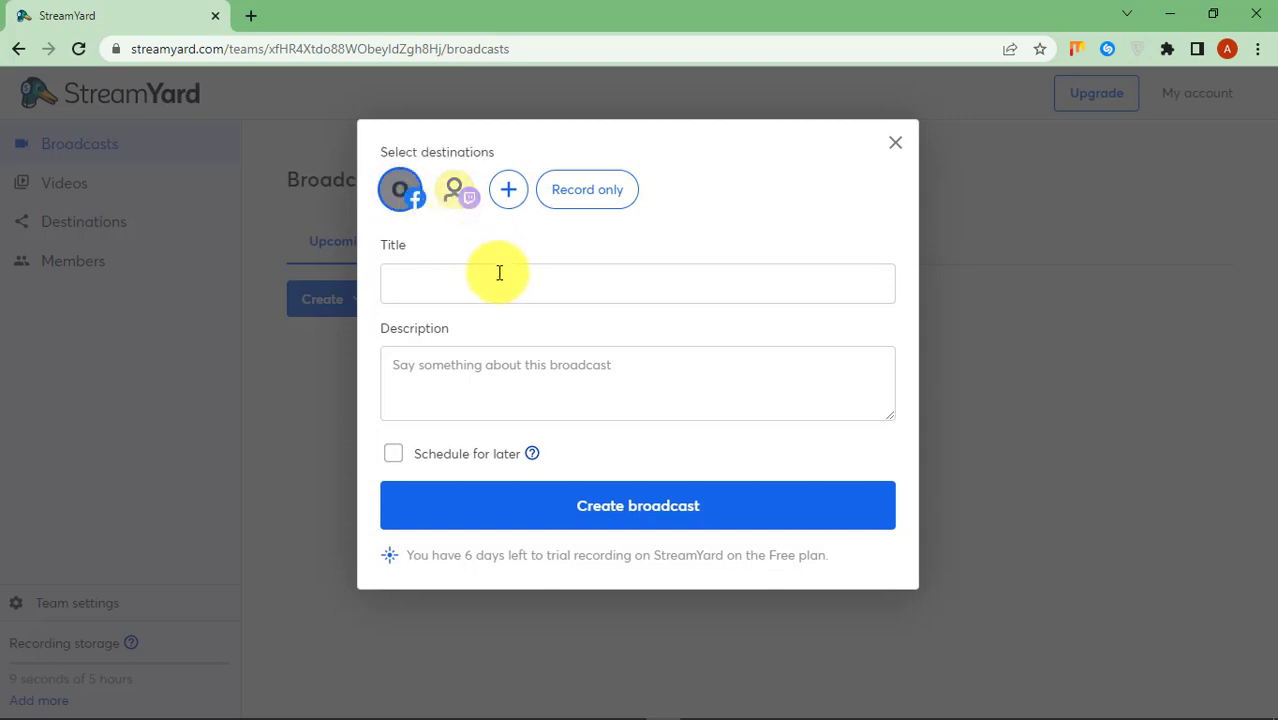
# - Title the broadcast 'hello time to solve your problems' and create it
pyautogui.click(637, 283)
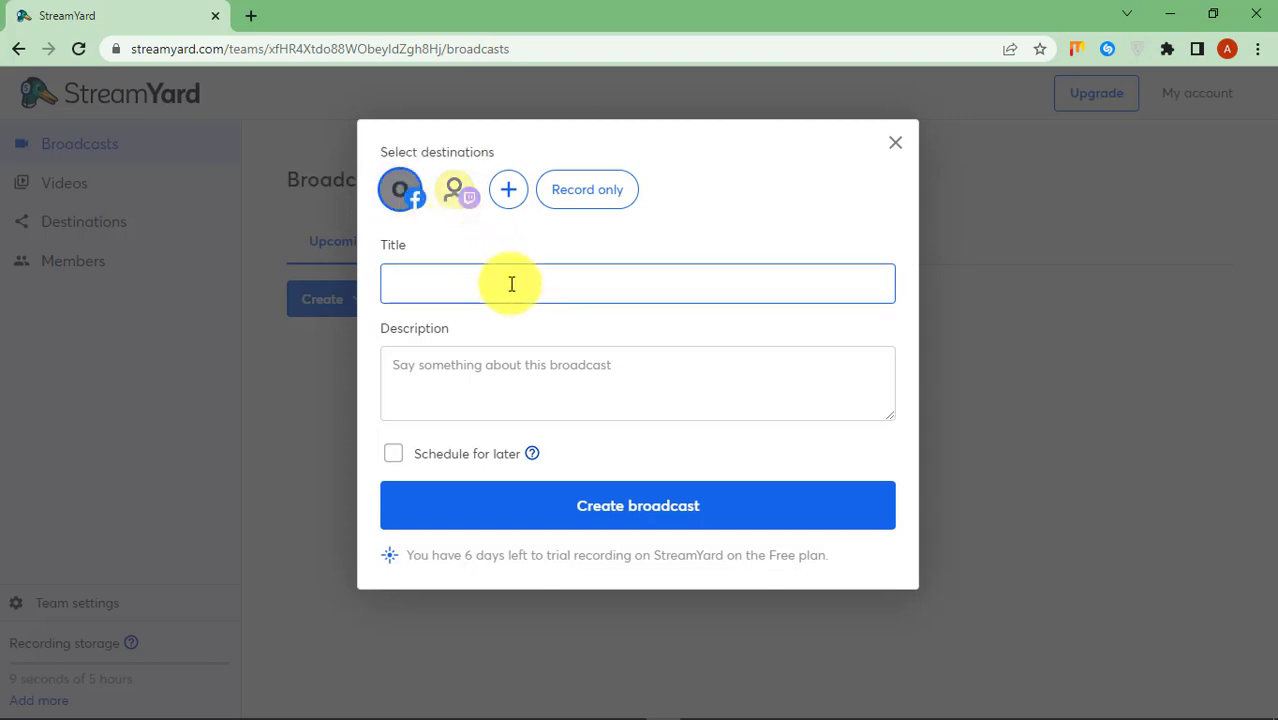
pyautogui.write('comment')
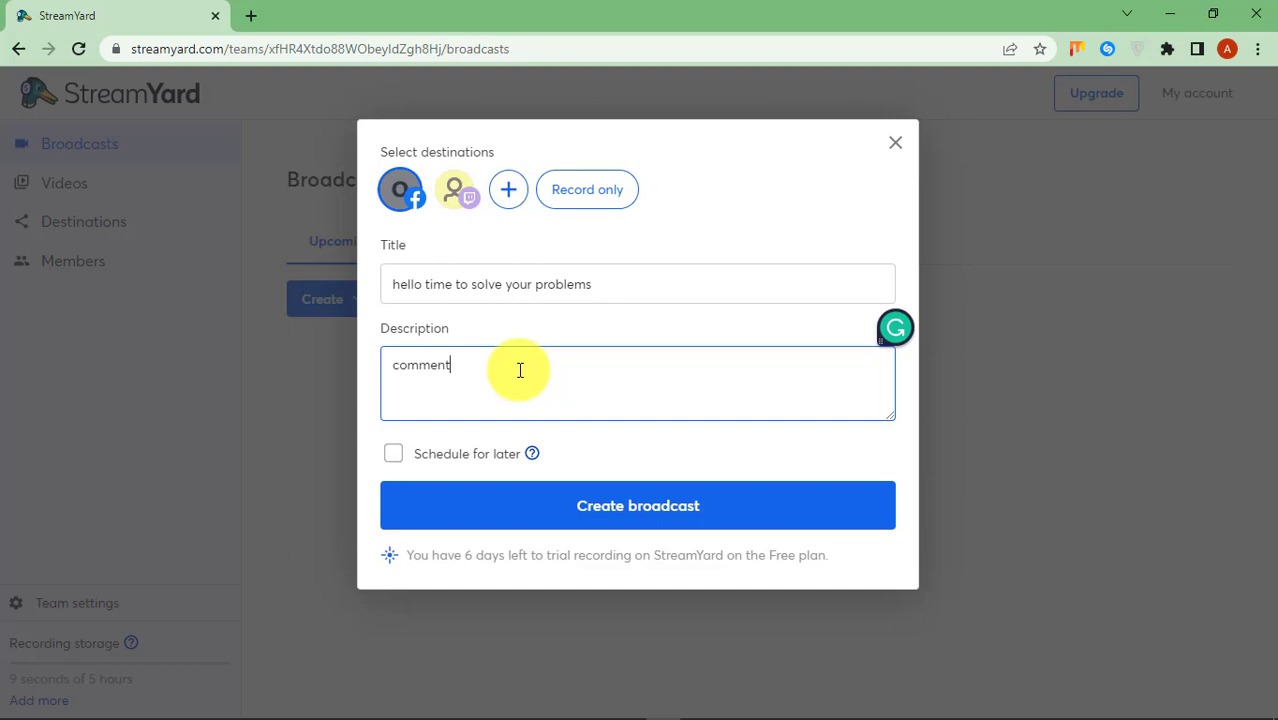
pyautogui.click(637, 505)
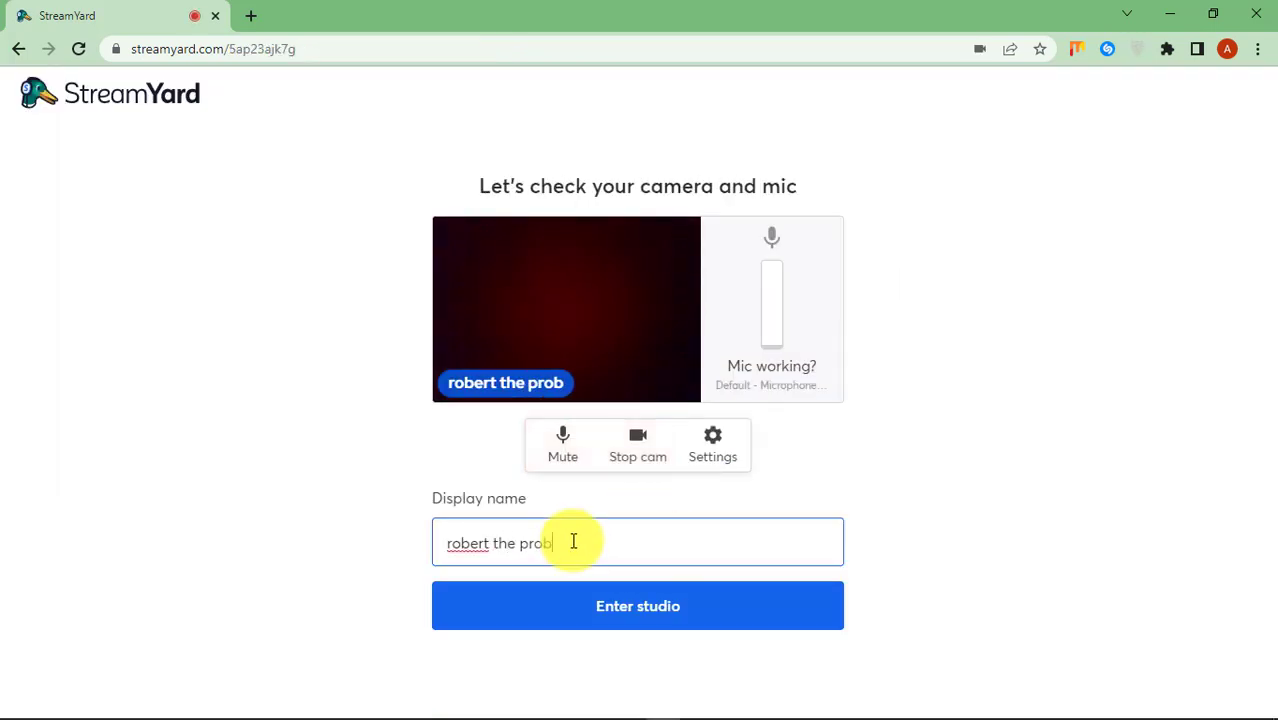
# - Enter the studio, go live, and post the comment 'hello guys'
pyautogui.click(637, 605)
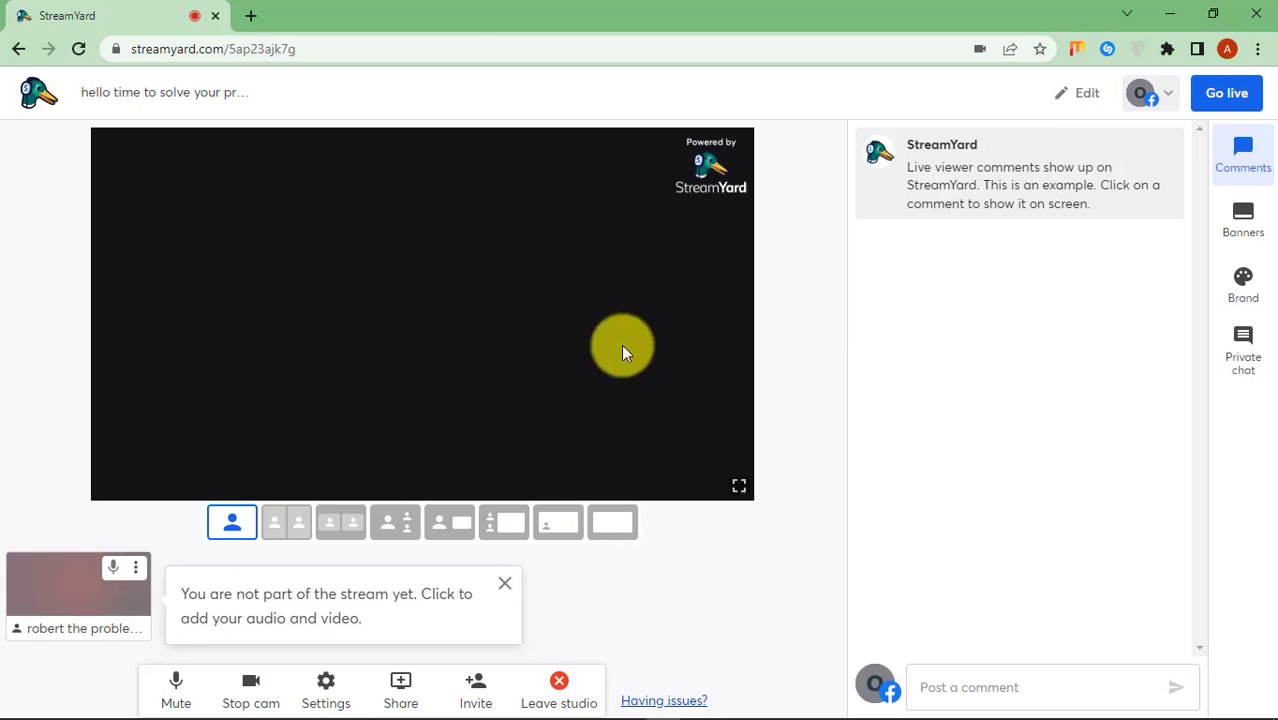
pyautogui.click(1226, 92)
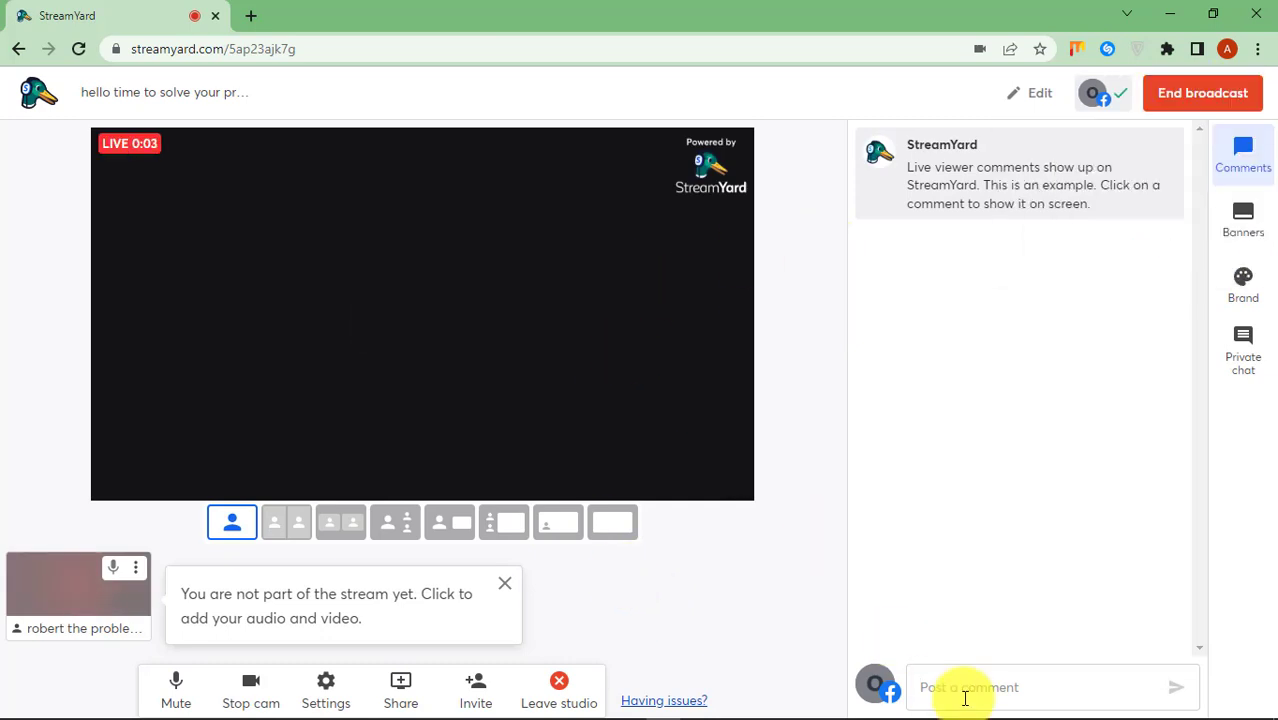
pyautogui.write('hello guys')
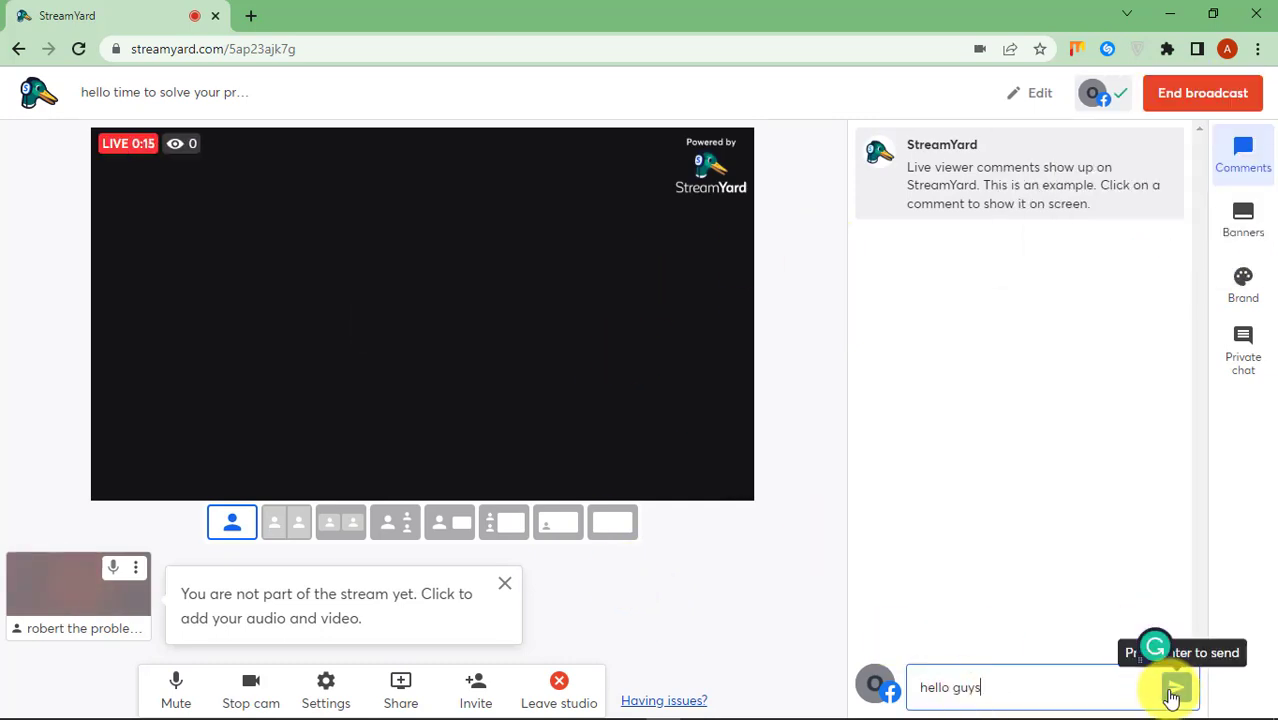
pyautogui.click(1175, 687)
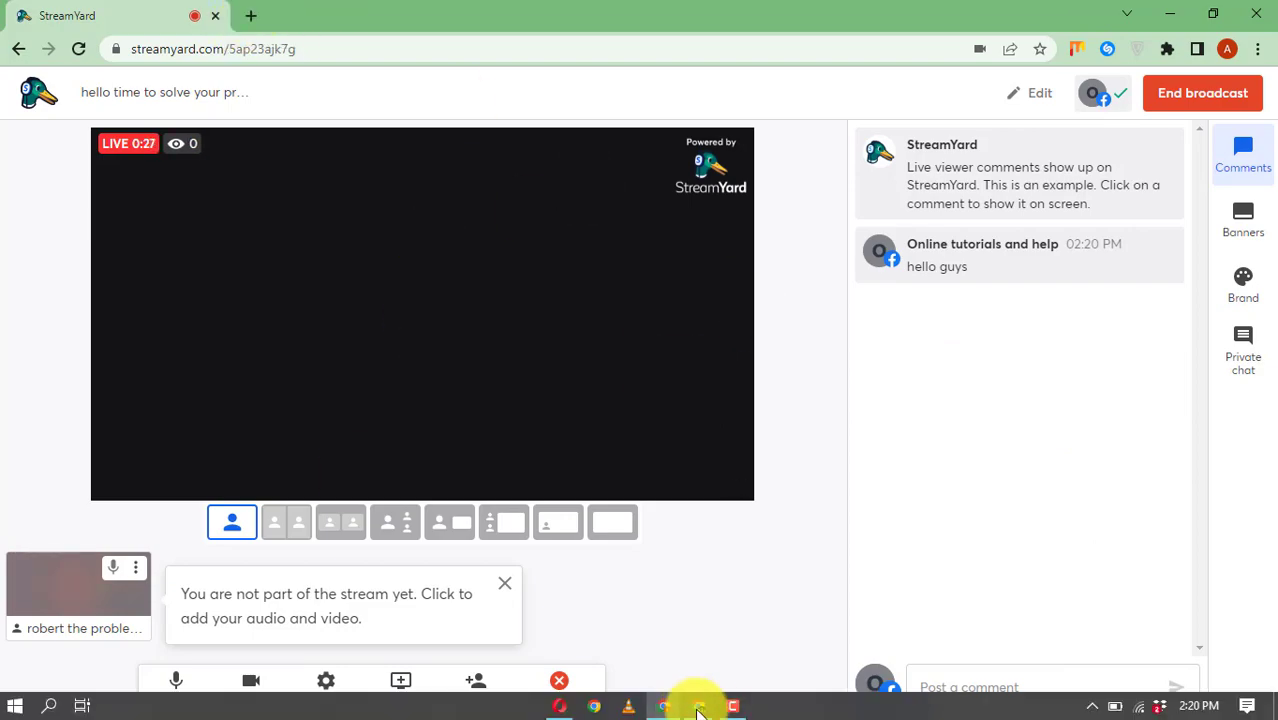